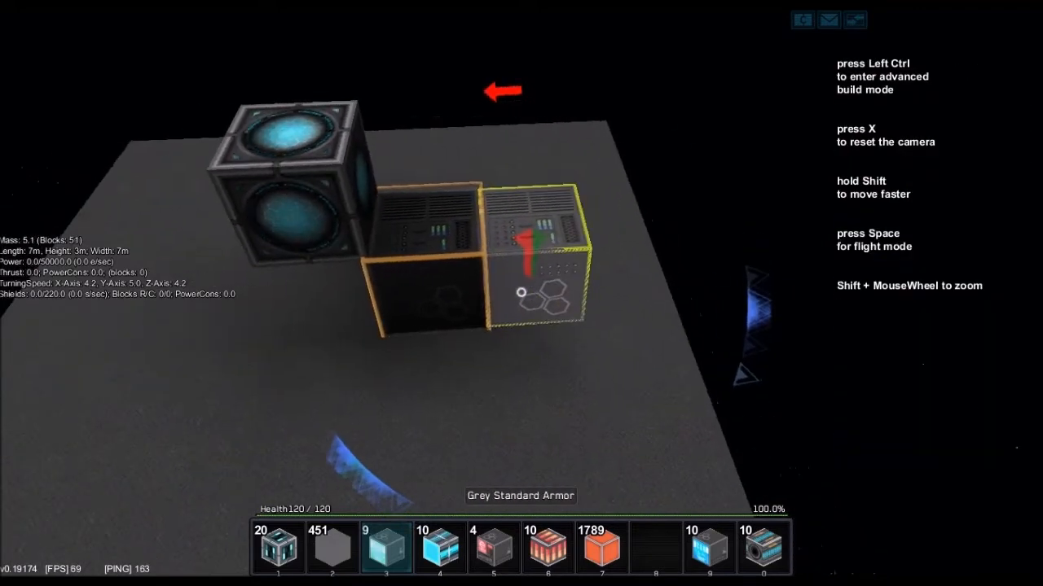
Place a Damage Beam Computer on the ship using advanced build mode
key("ctrl")
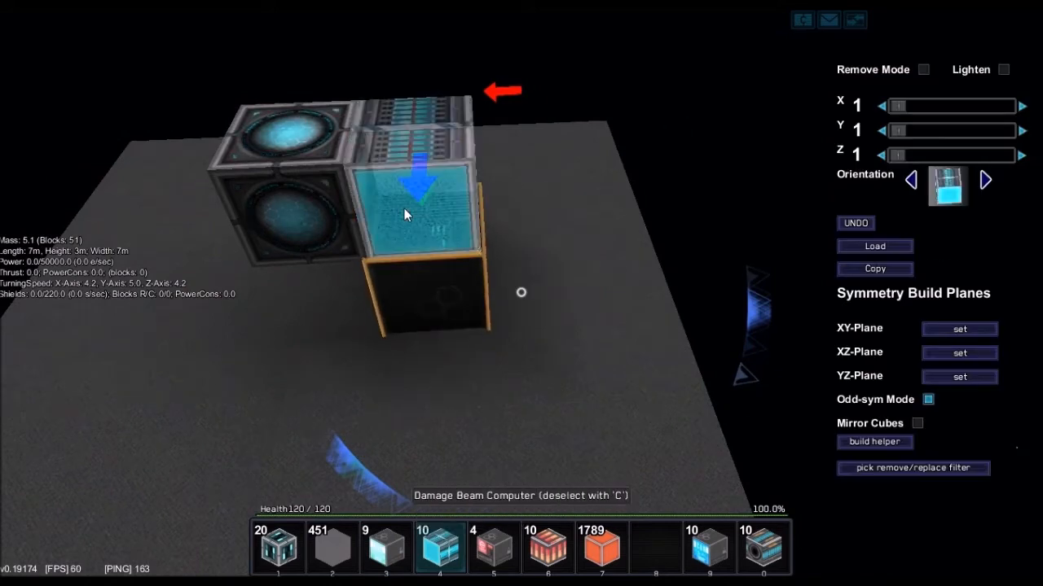
left_click(983, 179)
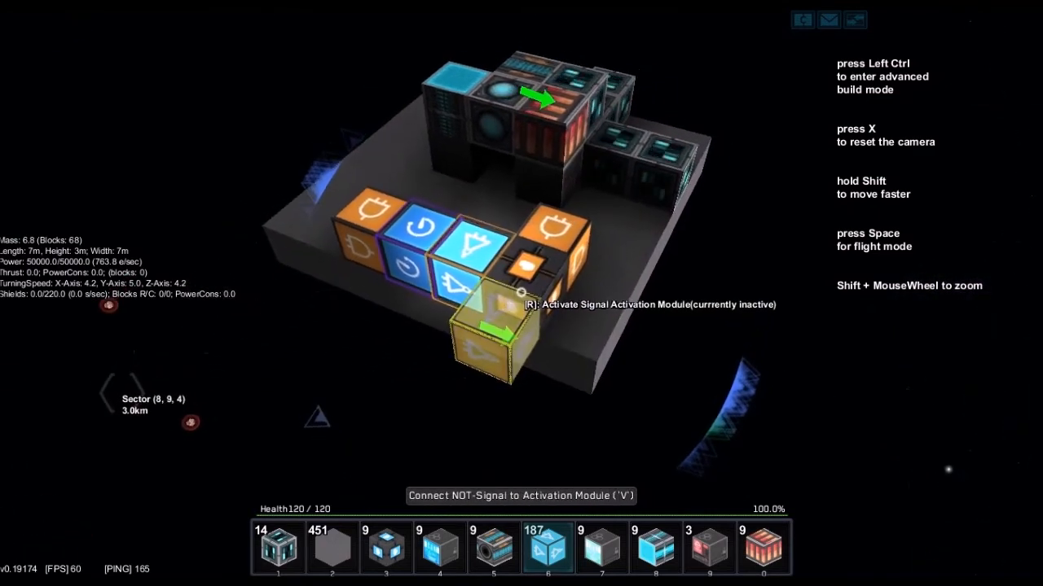
Switch on an activation module so the signal loop starts and the beam fires
key("r")
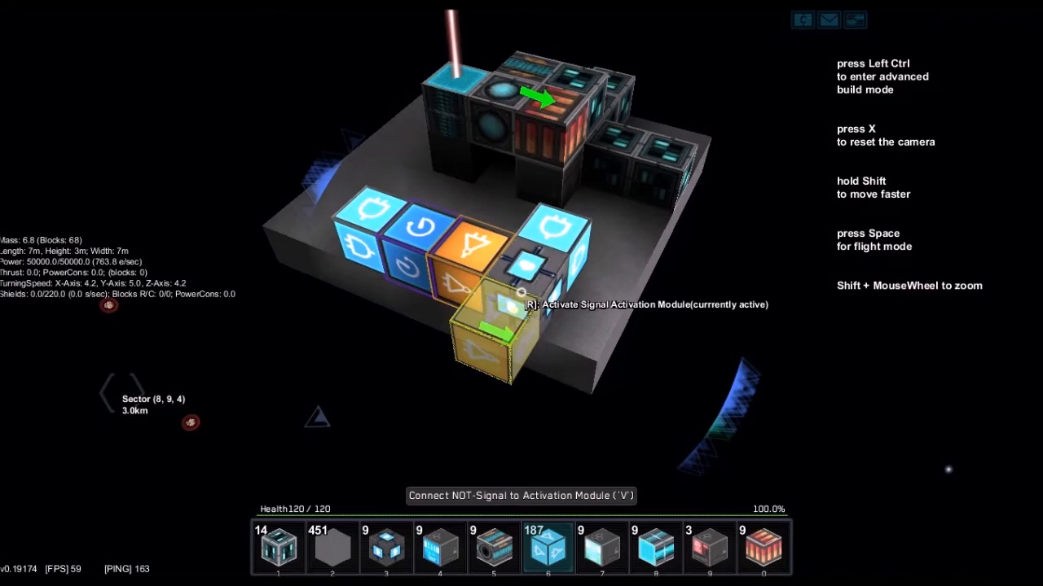